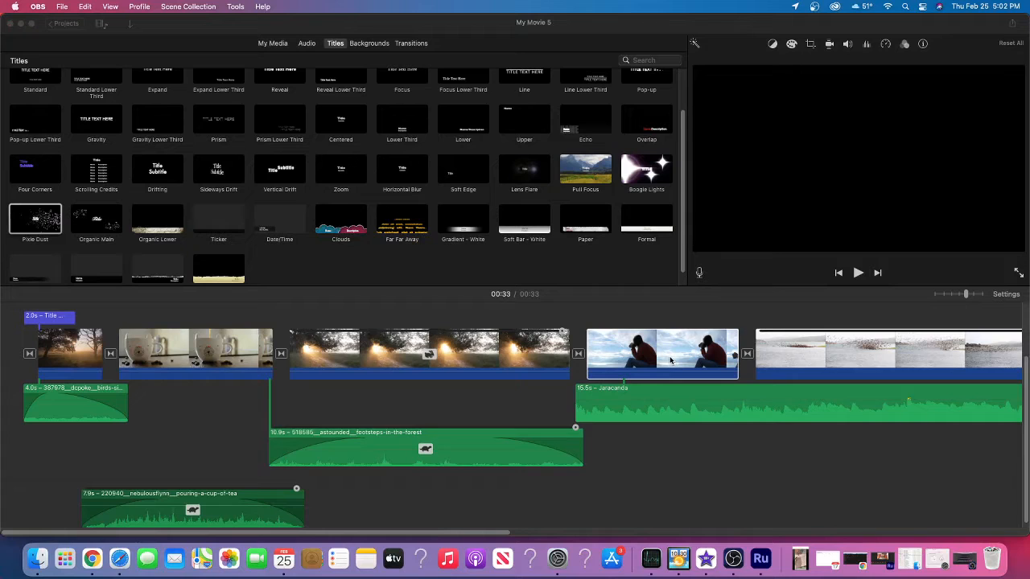
{"action": "mouse_move", "coordinate": [612, 557]}
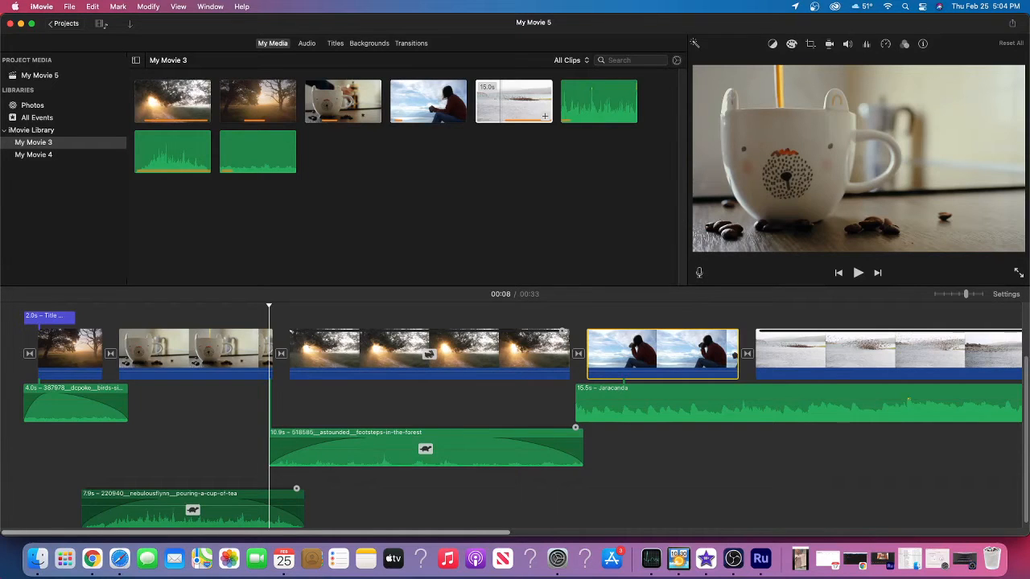
{"action": "left_click", "coordinate": [858, 272]}
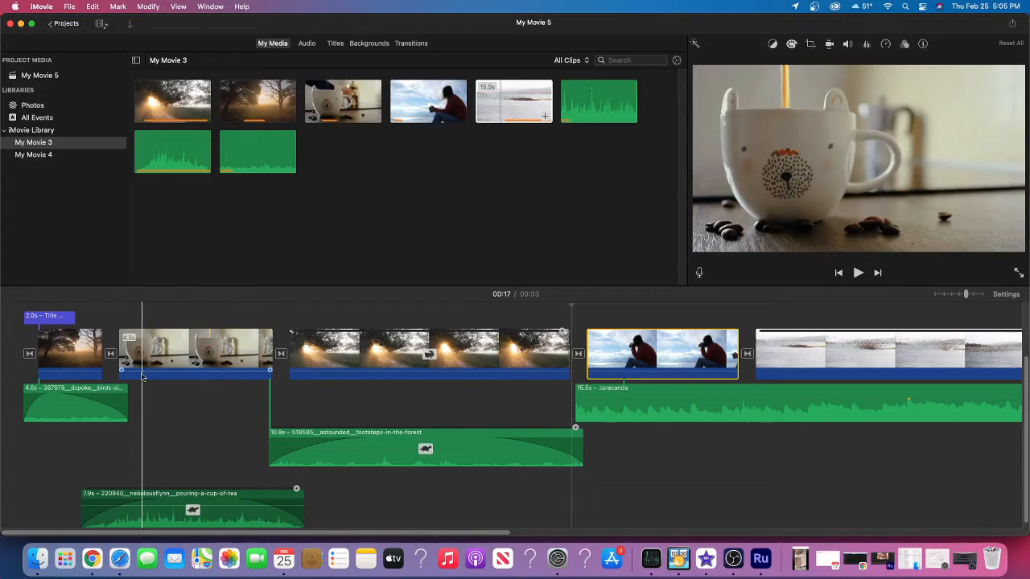
{"action": "mouse_move", "coordinate": [143, 377]}
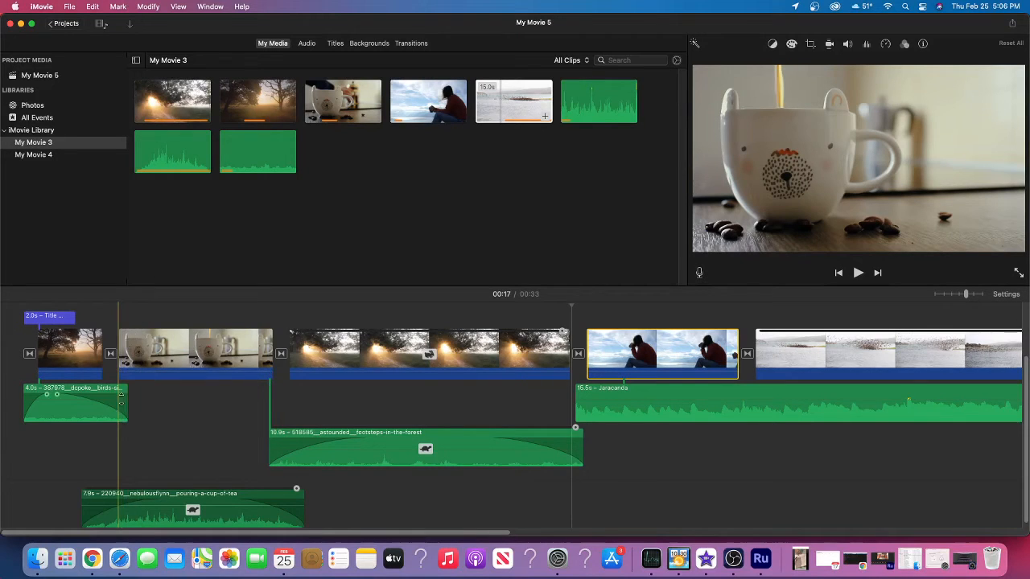
{"action": "mouse_move", "coordinate": [120, 407]}
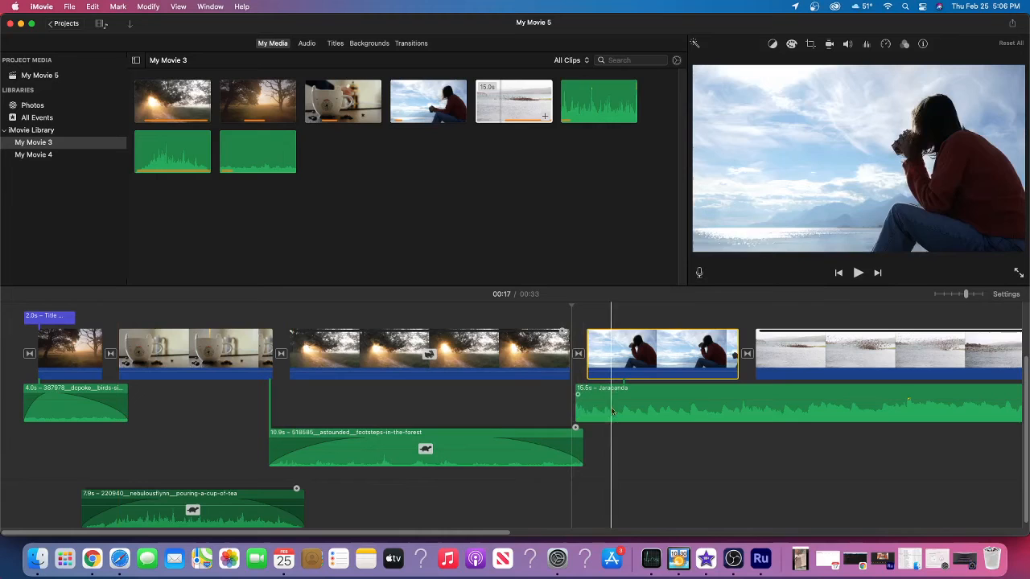
{"action": "left_click", "coordinate": [796, 407]}
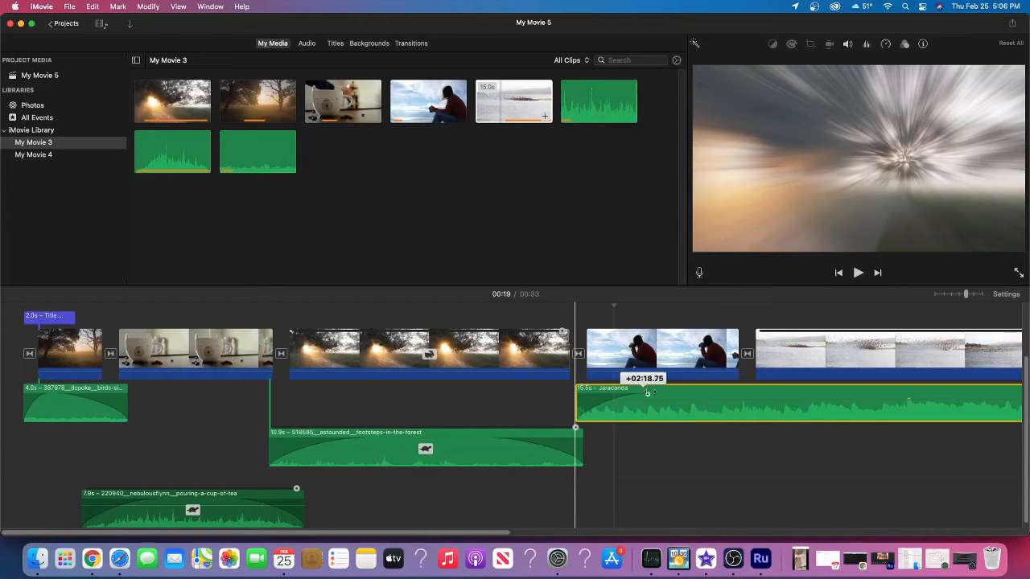
{"action": "left_click_drag", "start_coordinate": [648, 393], "coordinate": [683, 394]}
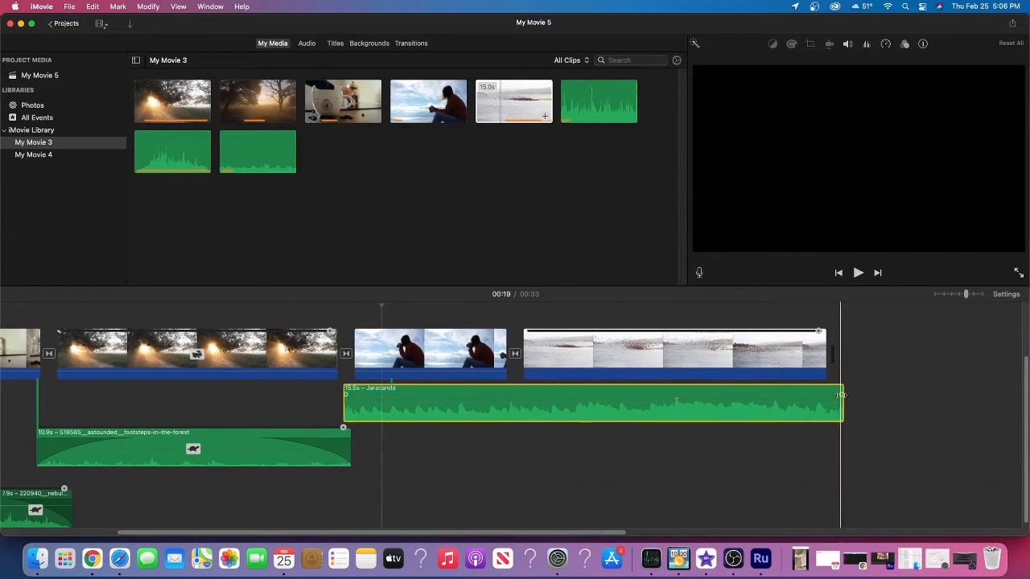
{"action": "mouse_move", "coordinate": [841, 395]}
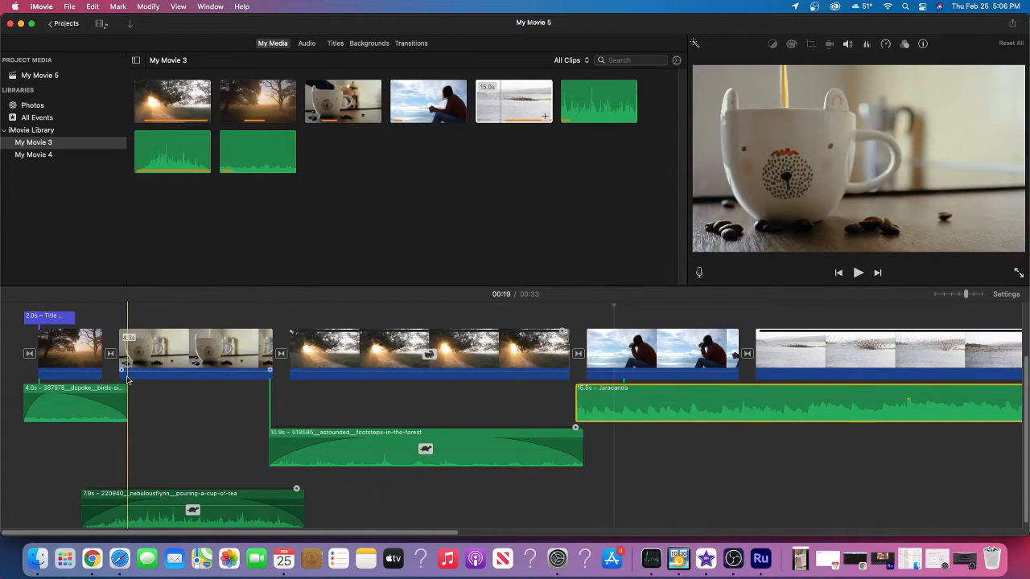
{"action": "mouse_move", "coordinate": [127, 378]}
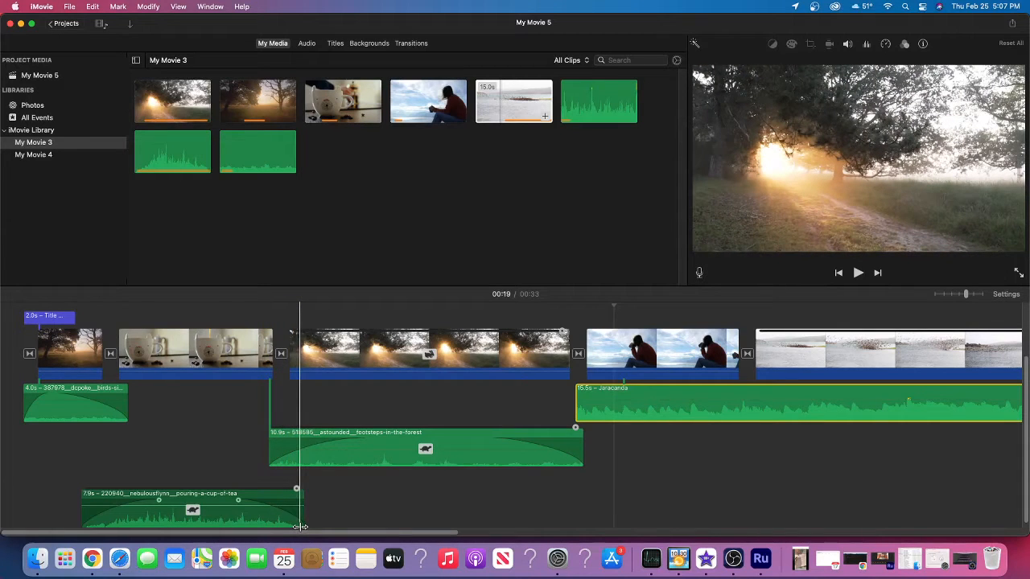
{"action": "left_click", "coordinate": [116, 499]}
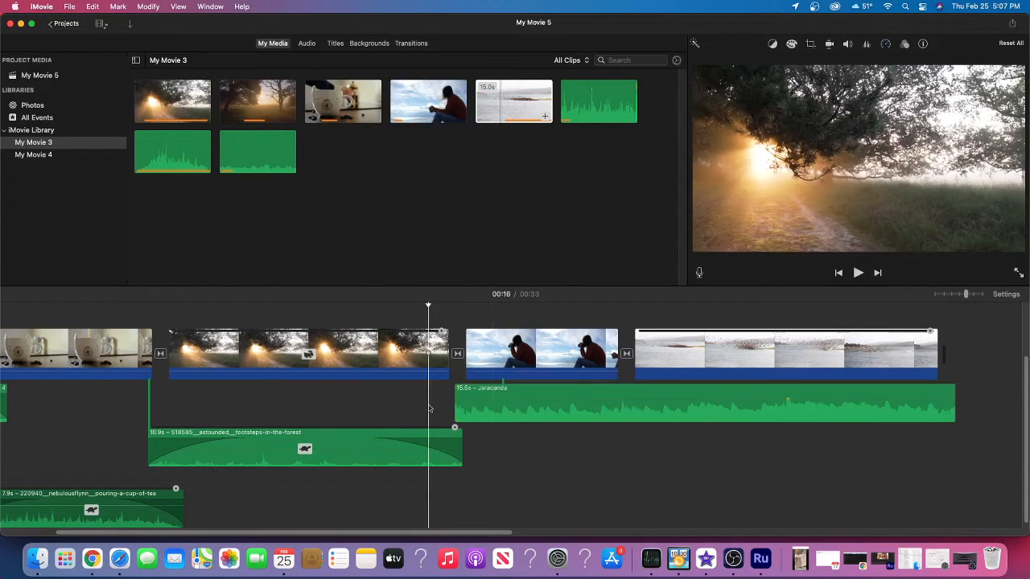
{"action": "left_click", "coordinate": [858, 272]}
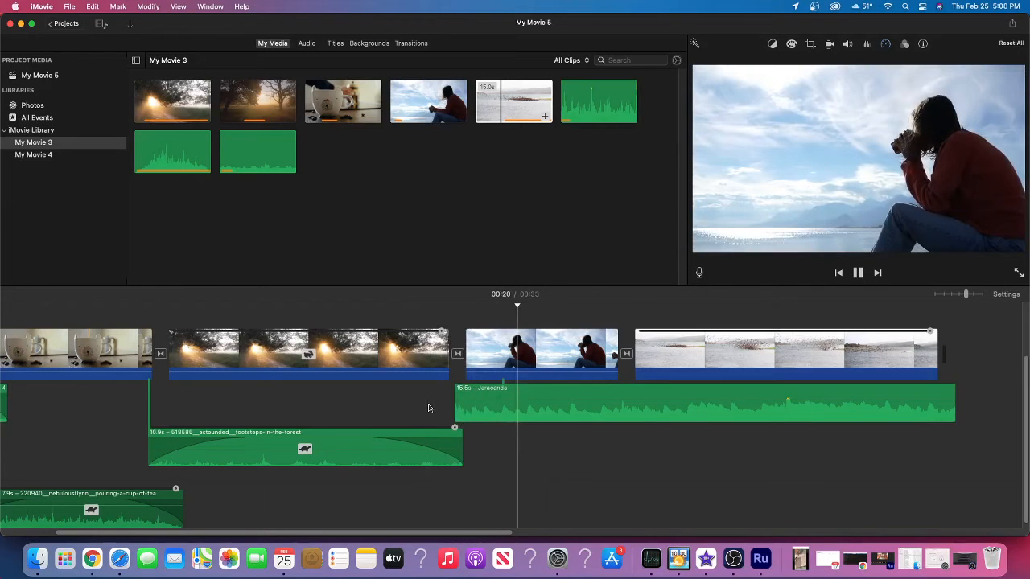
{"action": "left_click", "coordinate": [857, 272]}
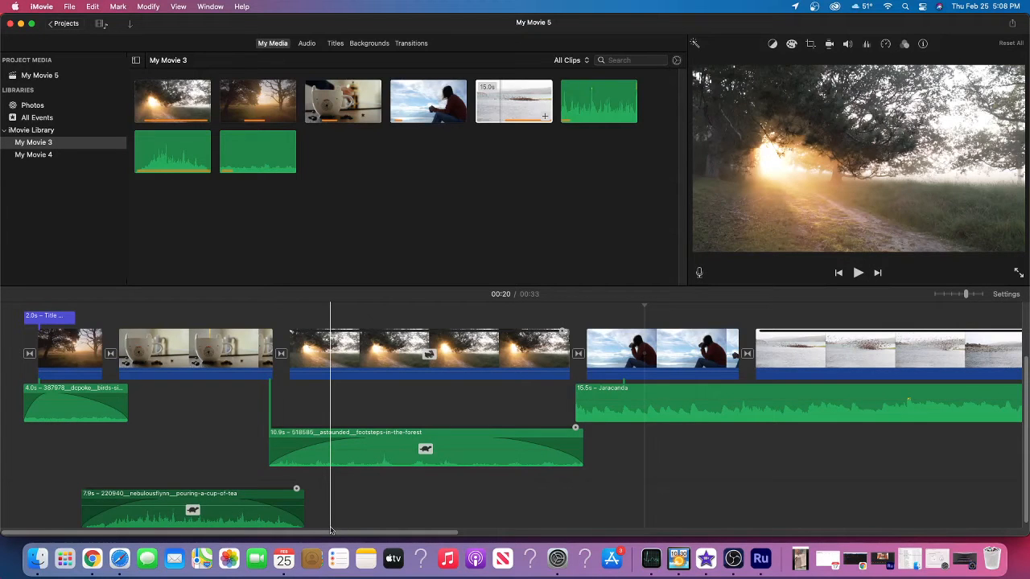
- Select the Jaracanda music, play the bird clip, and stop near its end
{"action": "left_click", "coordinate": [640, 416]}
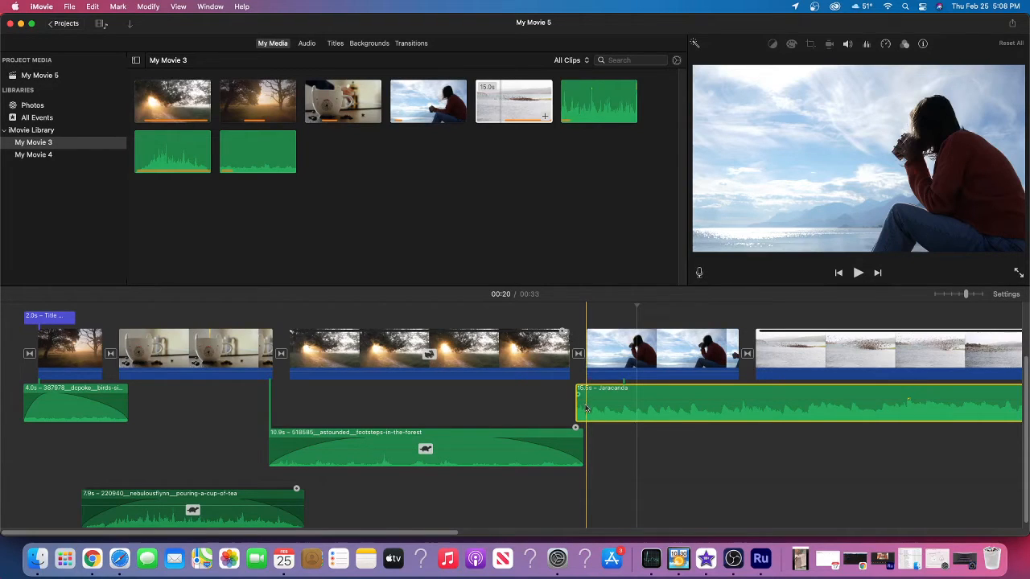
{"action": "mouse_move", "coordinate": [586, 410]}
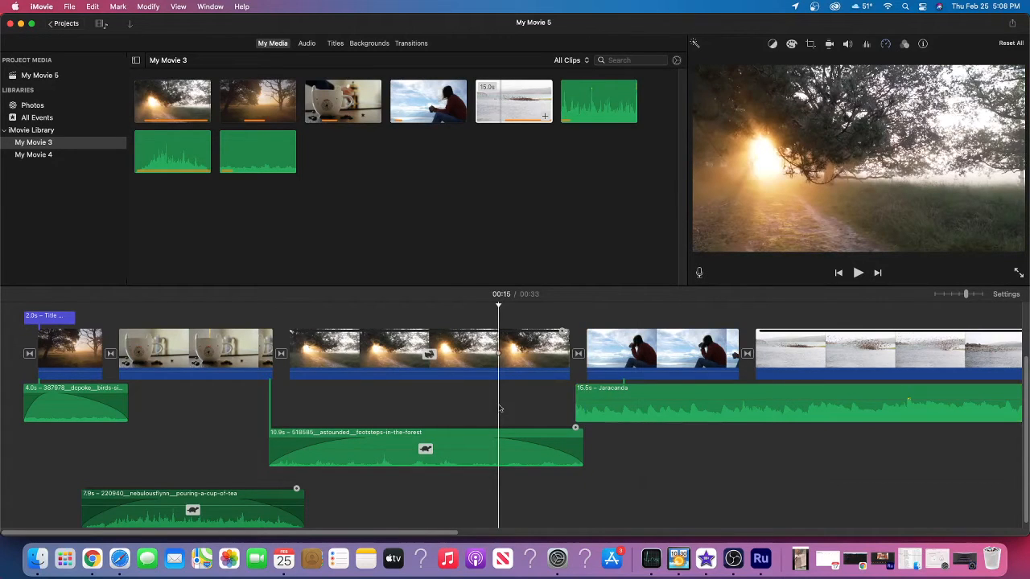
{"action": "left_click", "coordinate": [858, 273]}
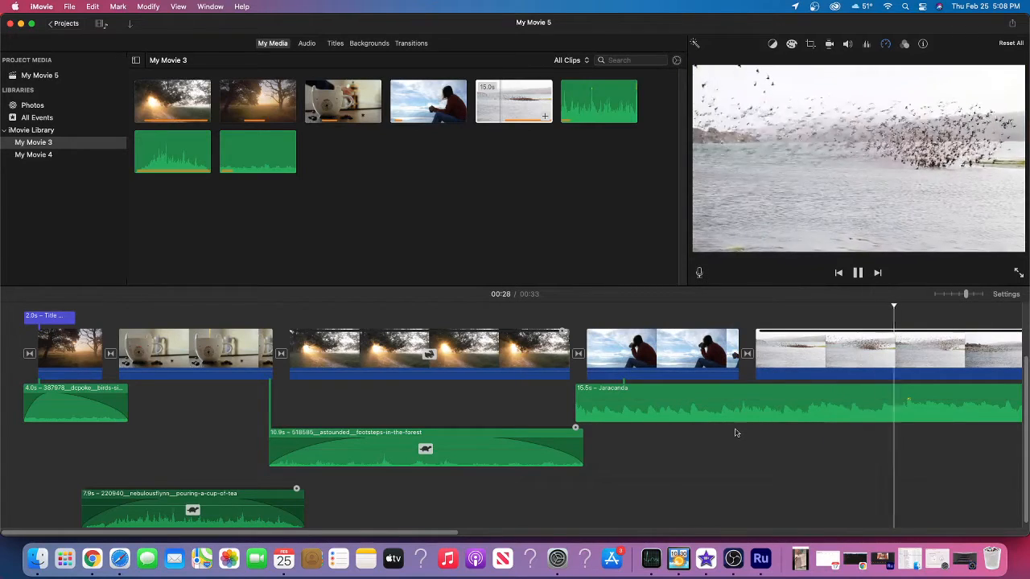
{"action": "left_click", "coordinate": [857, 272]}
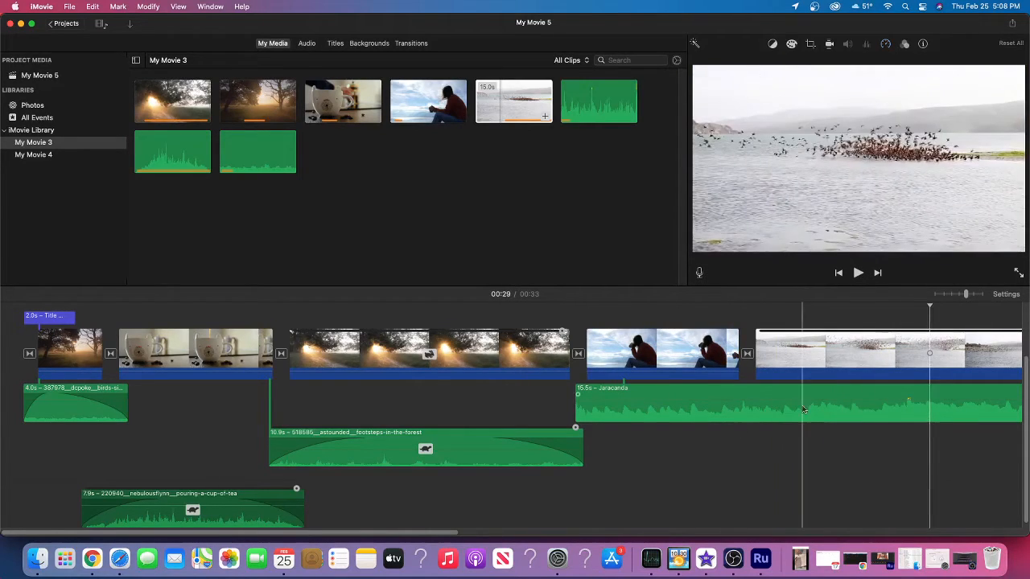
- Boost a marked stretch of the Jaracanda music under the birds to 400% volume
{"action": "left_click", "coordinate": [792, 406]}
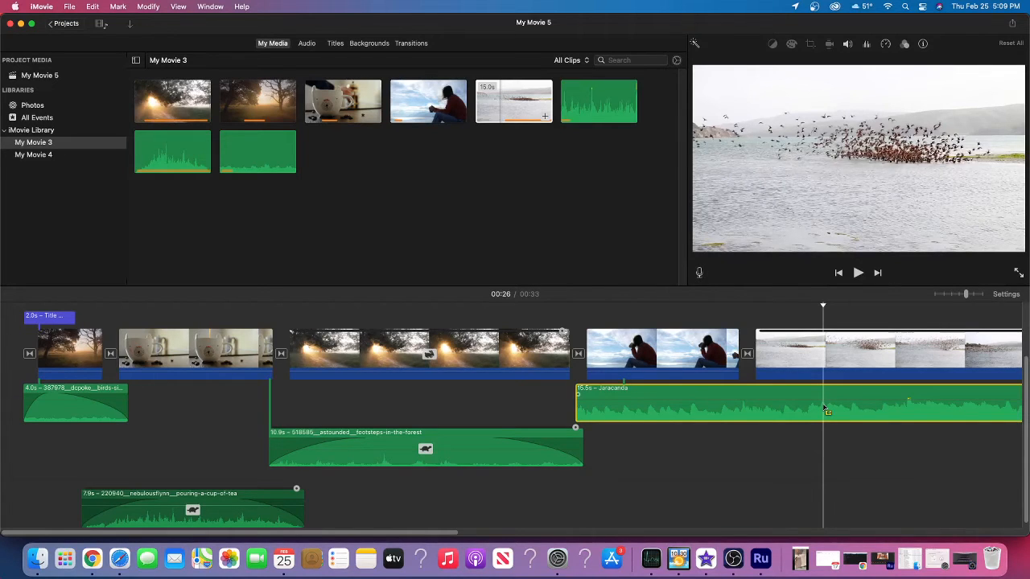
{"action": "left_click_drag", "start_coordinate": [821, 405], "coordinate": [909, 405]}
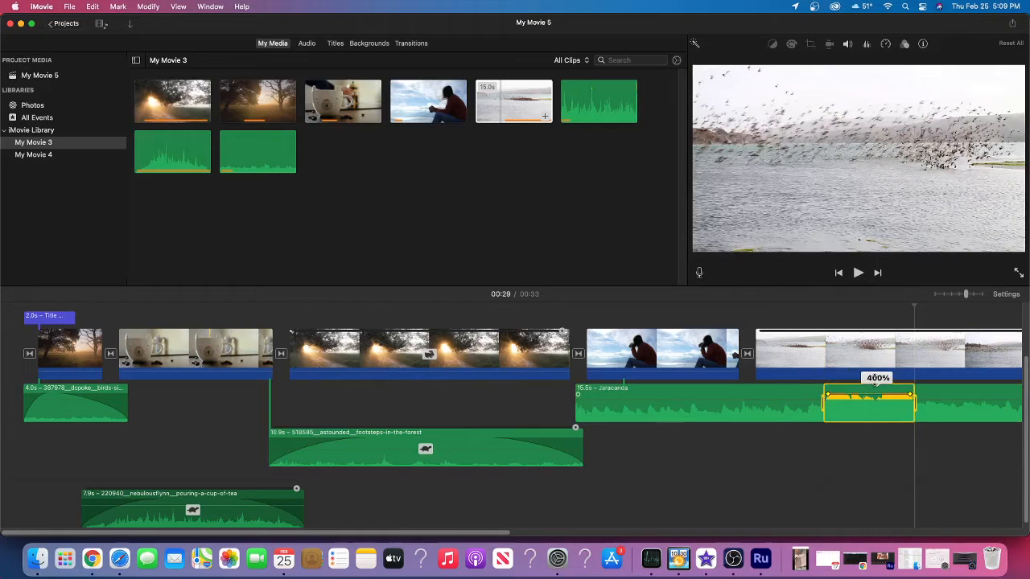
{"action": "left_click_drag", "start_coordinate": [872, 377], "coordinate": [872, 407]}
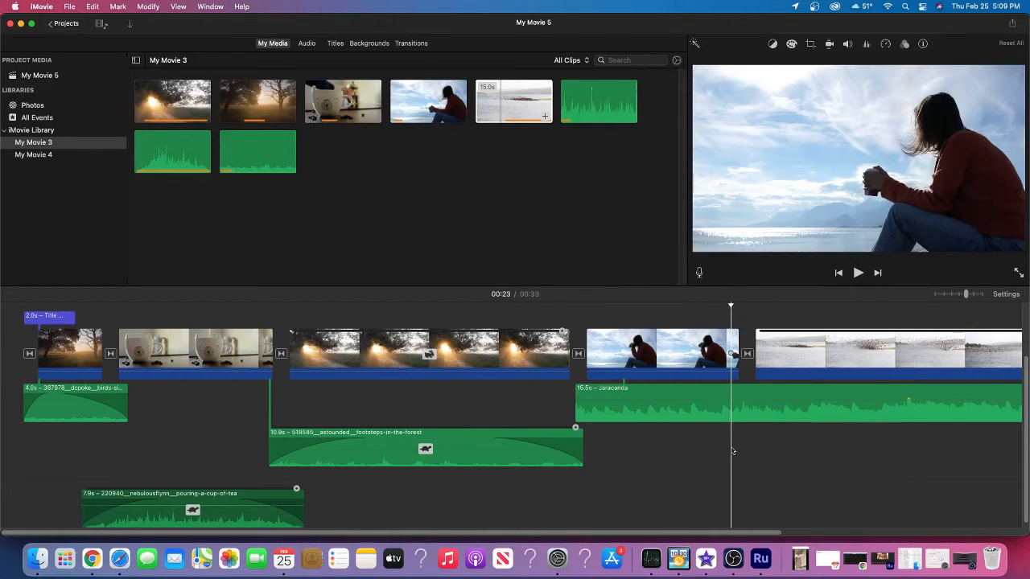
{"action": "mouse_move", "coordinate": [740, 541]}
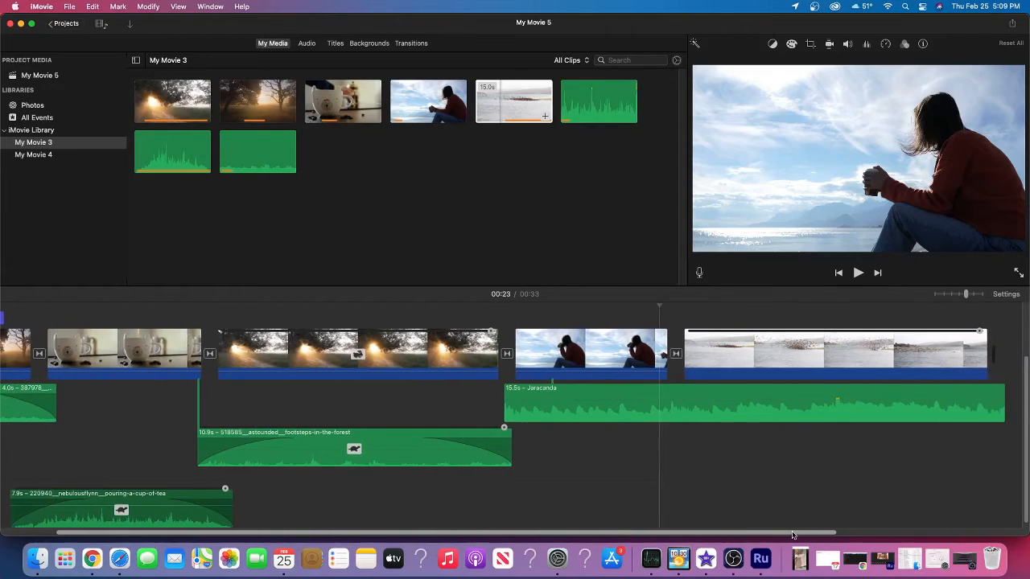
{"action": "left_click", "coordinate": [867, 350]}
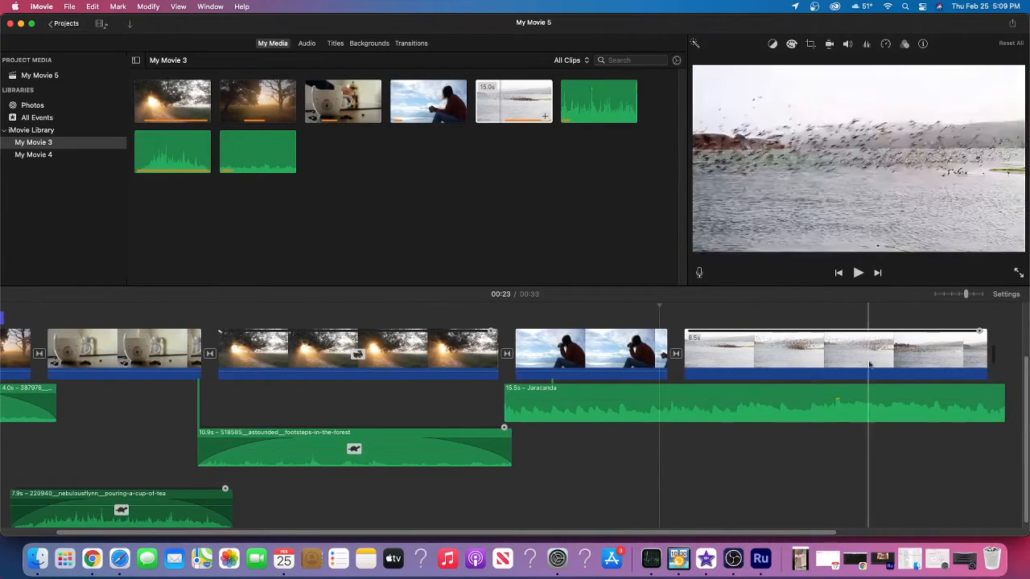
{"action": "left_click", "coordinate": [765, 354]}
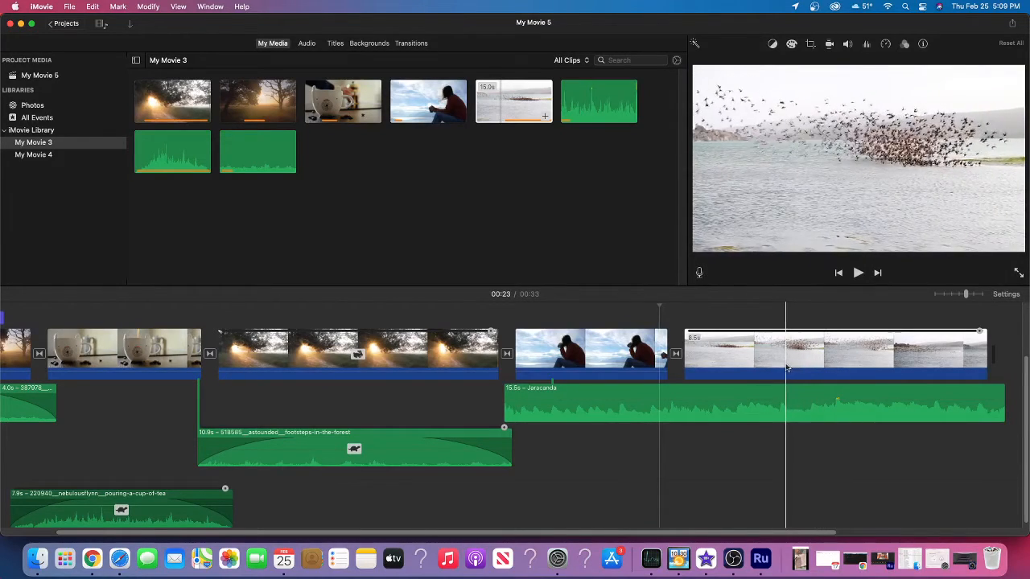
- Mark the middle of the bird clip and show its Speed options
{"action": "left_click", "coordinate": [792, 350]}
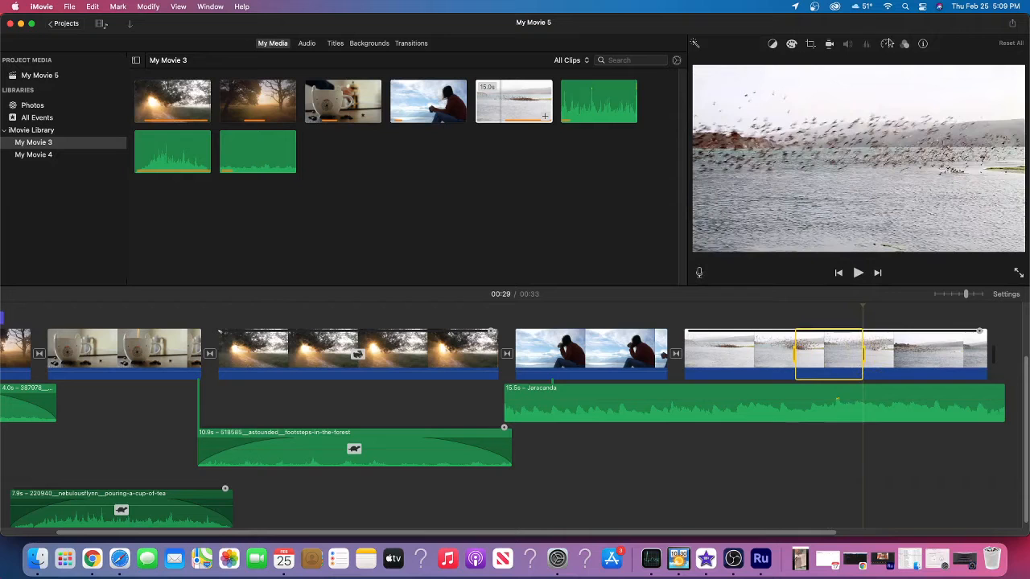
{"action": "left_click", "coordinate": [886, 44]}
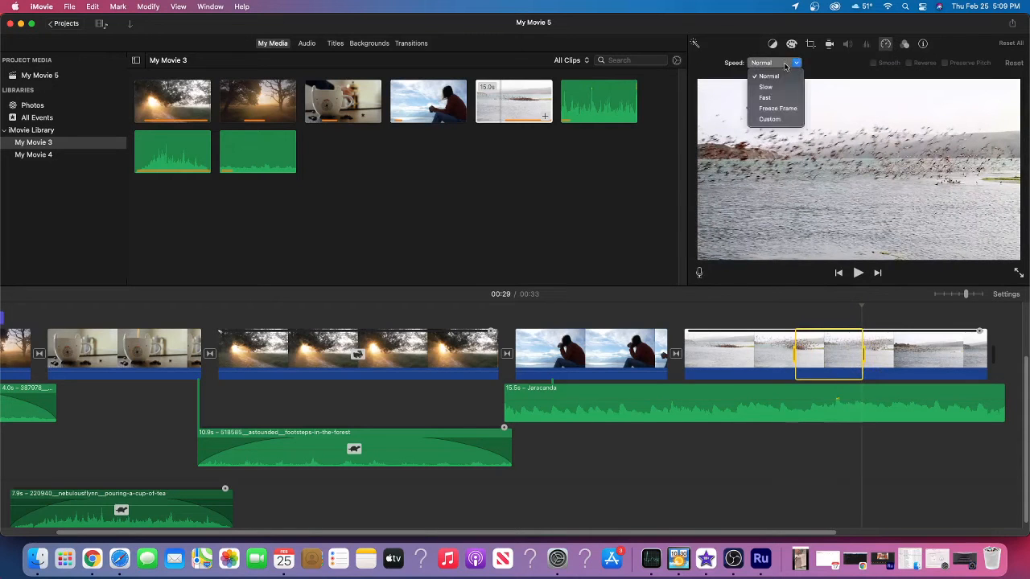
- Apply a smooth Custom slow-down to the marked bird stretch, making the clip about 7.9 seconds
{"action": "left_click", "coordinate": [765, 86]}
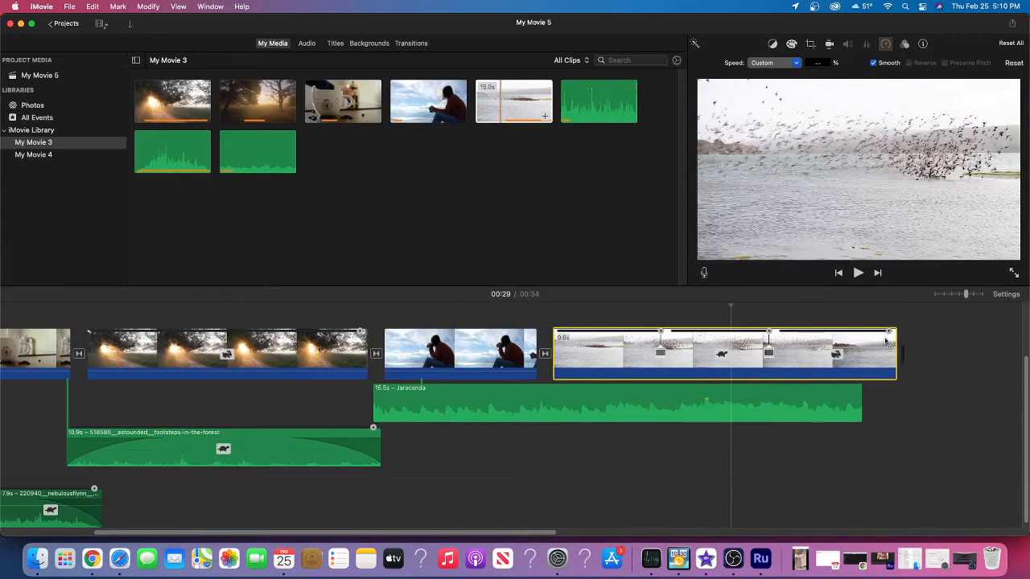
{"action": "left_click", "coordinate": [606, 354]}
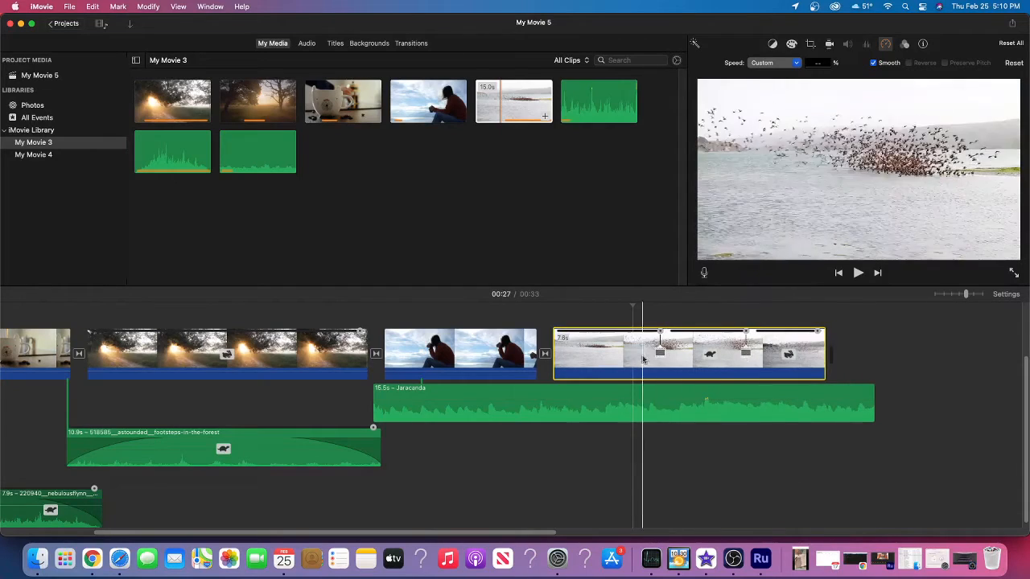
- Deselect the slowed bird clip to close the speed controls
{"action": "left_click", "coordinate": [858, 272]}
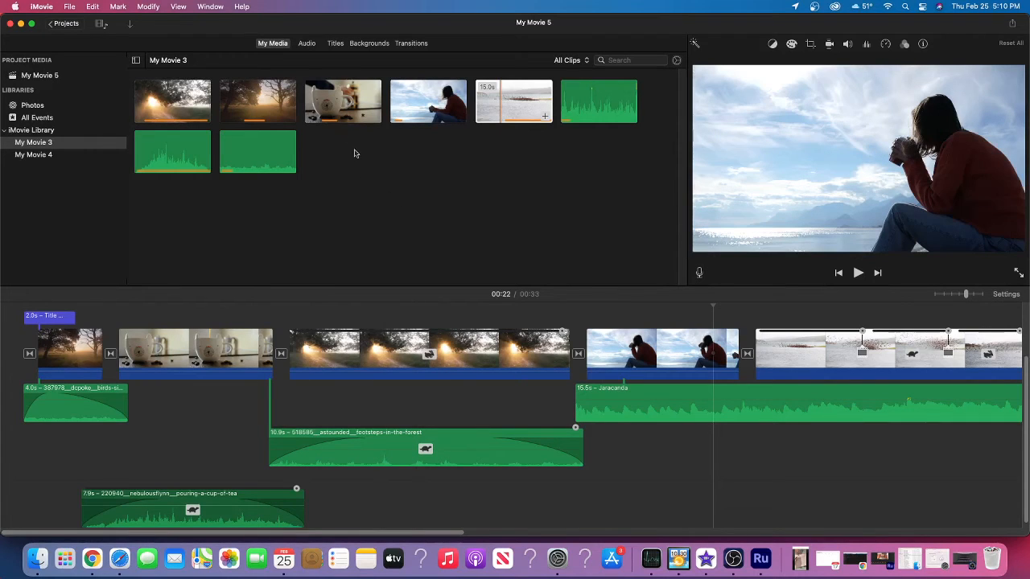
- Place a Pixie Dust title over the sunrise clip and trim it to 2.3 seconds
{"action": "left_click", "coordinate": [335, 43]}
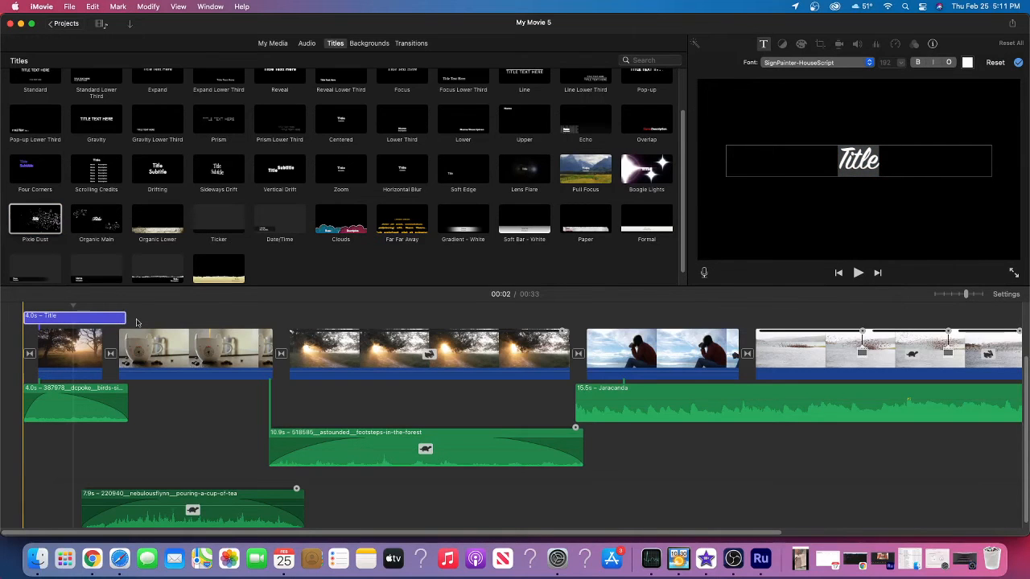
{"action": "left_click_drag", "start_coordinate": [125, 317], "coordinate": [97, 316]}
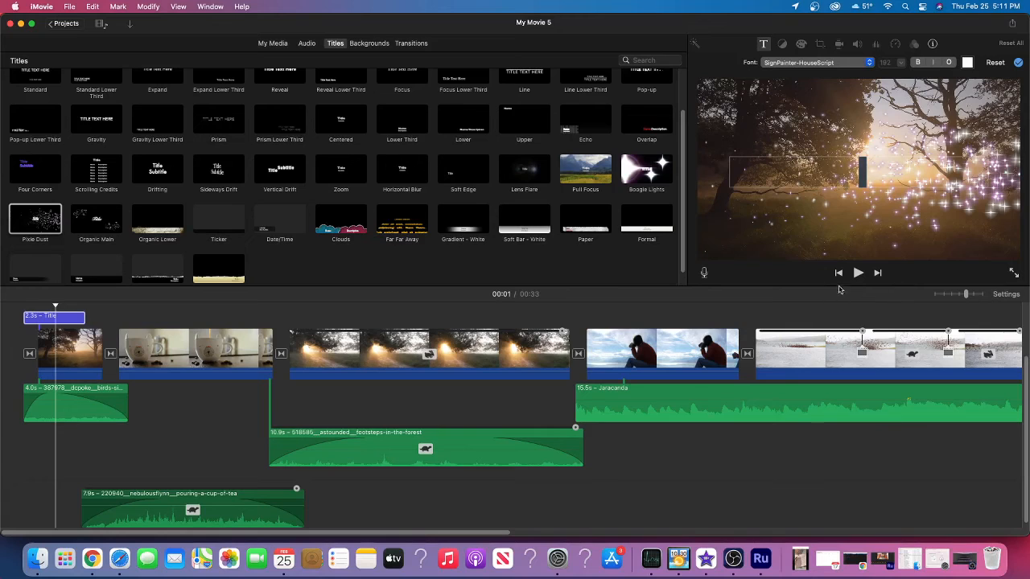
{"action": "mouse_move", "coordinate": [838, 273]}
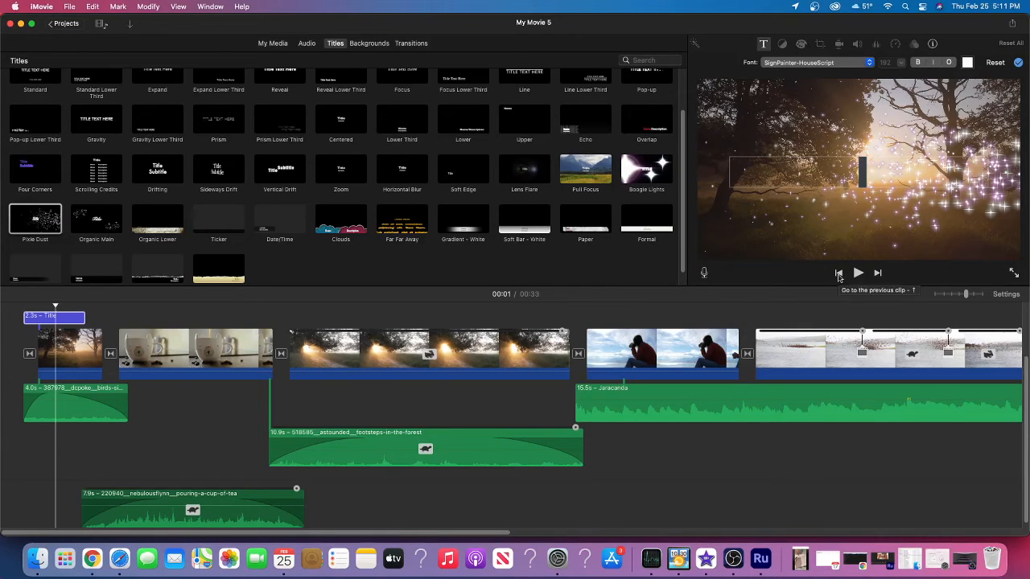
- Jump back to the title and swap it for a 4-second Pull Focus title
{"action": "left_click", "coordinate": [857, 273]}
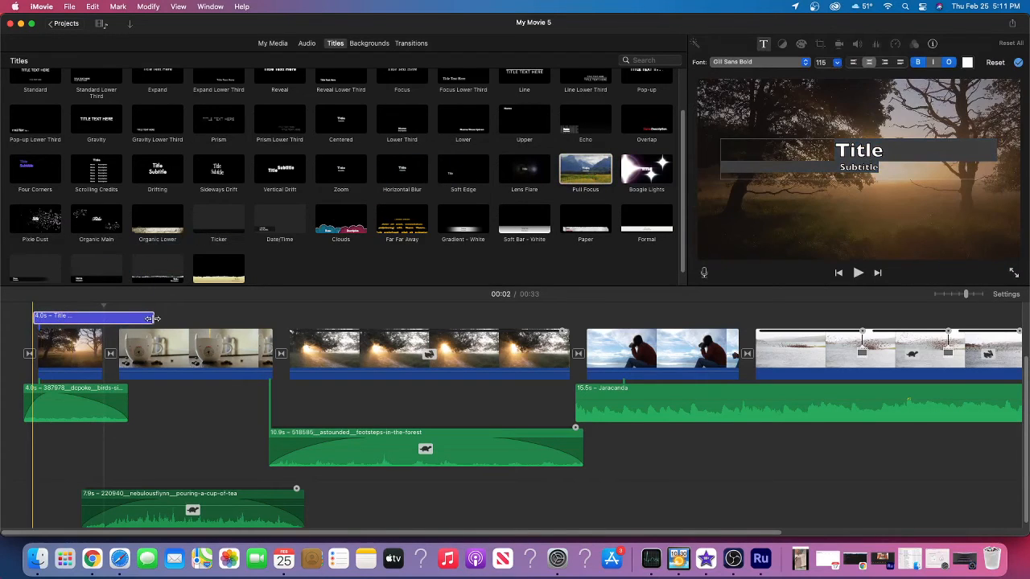
- Trim the Pull Focus title to about 1.5 seconds and delete its Title and Subtitle text
{"action": "left_click_drag", "start_coordinate": [149, 319], "coordinate": [81, 319]}
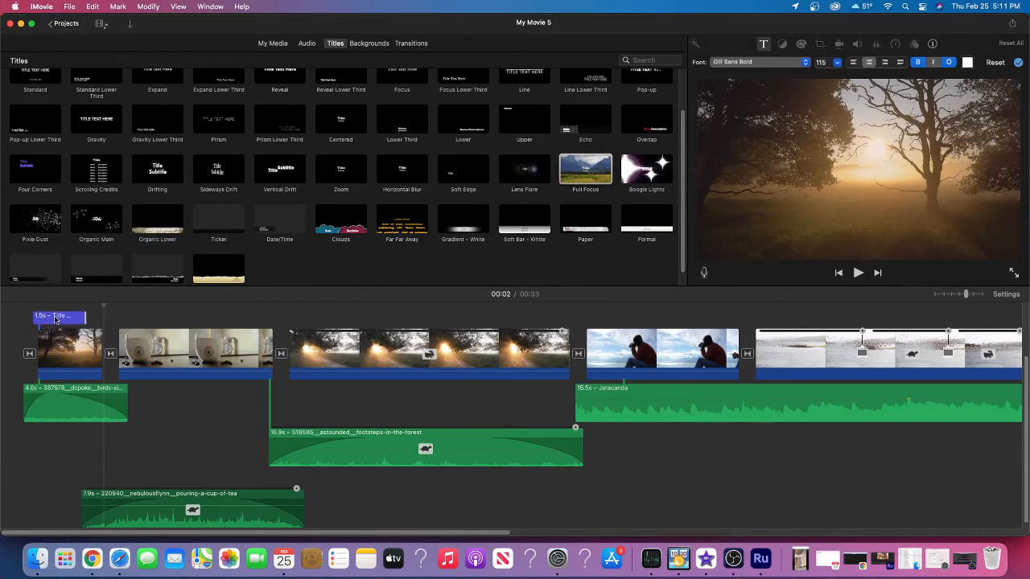
{"action": "left_click", "coordinate": [54, 316]}
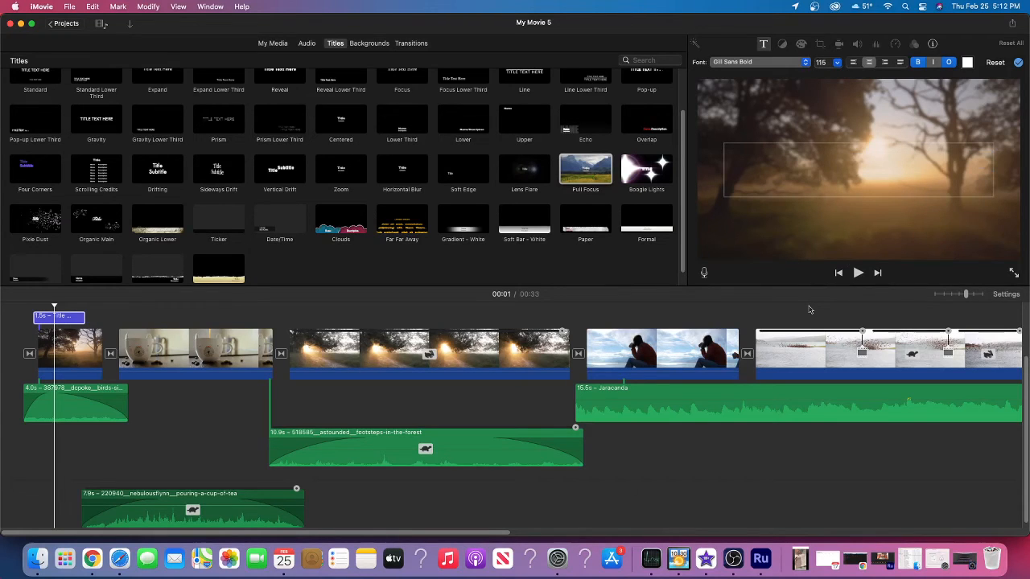
{"action": "left_click", "coordinate": [858, 273]}
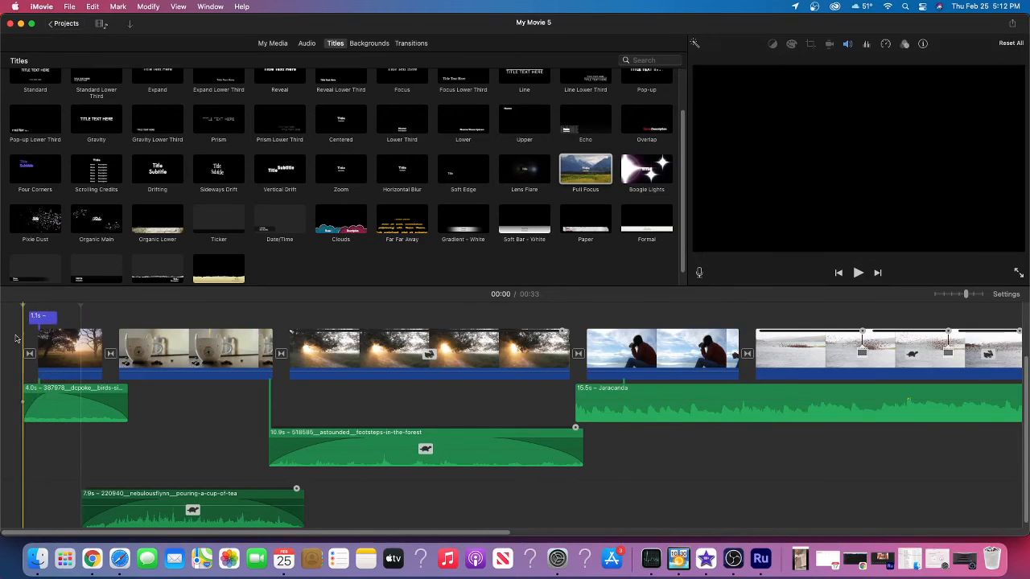
- Play the project from the beginning to preview the text-free Pull Focus opening
{"action": "left_click", "coordinate": [858, 272]}
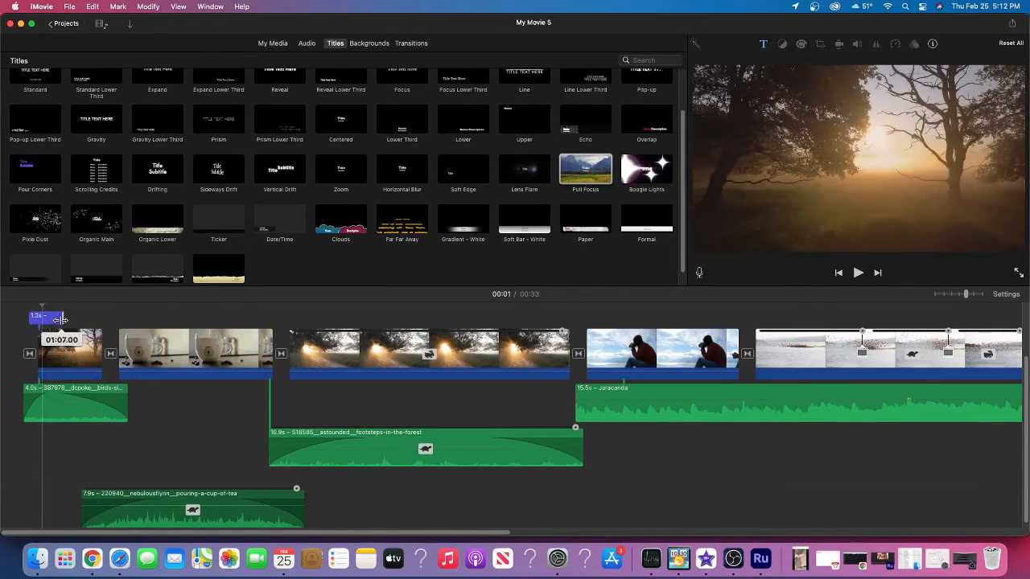
{"action": "left_click", "coordinate": [858, 273]}
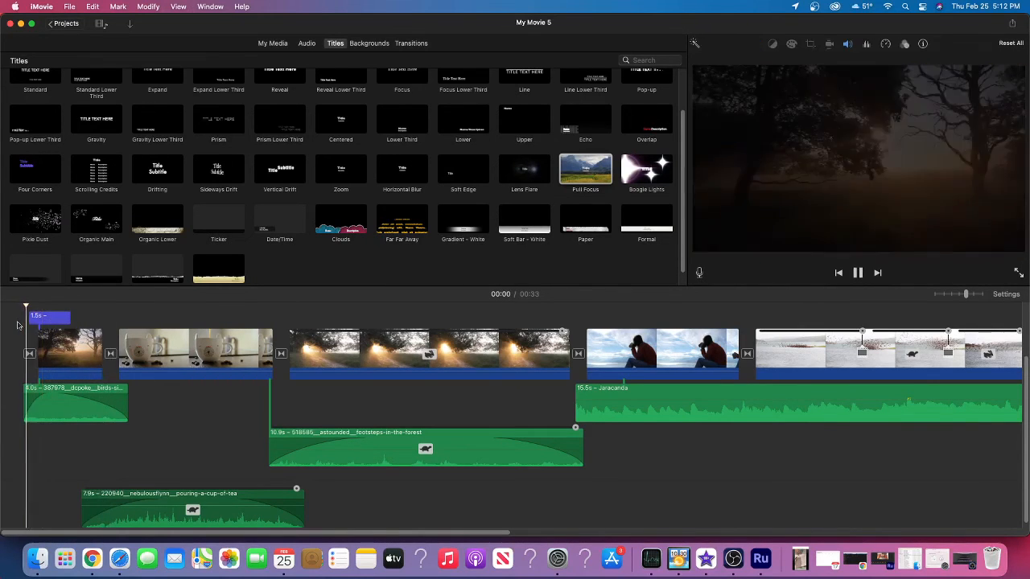